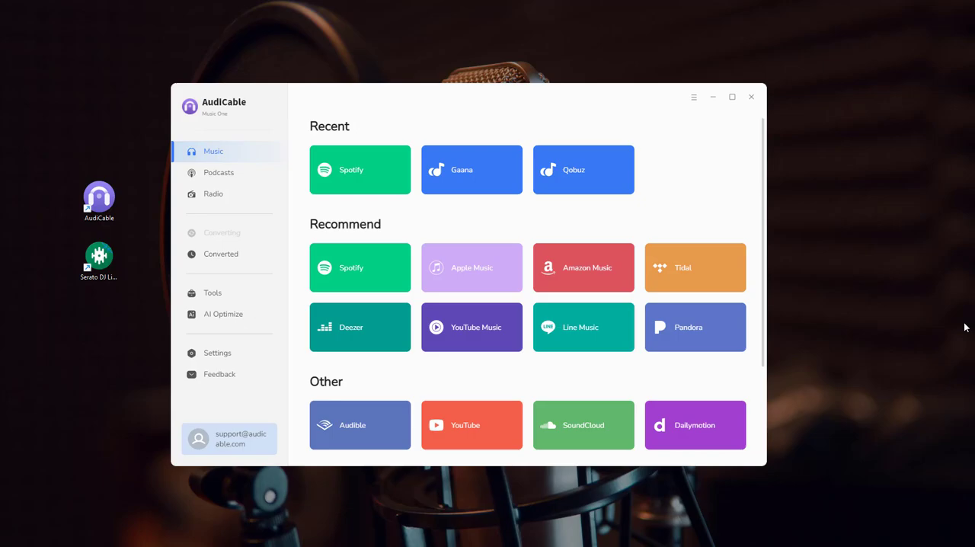
- Open AudiCable's Spotify converter and launch the Spotify desktop app alongside it
click(360, 267)
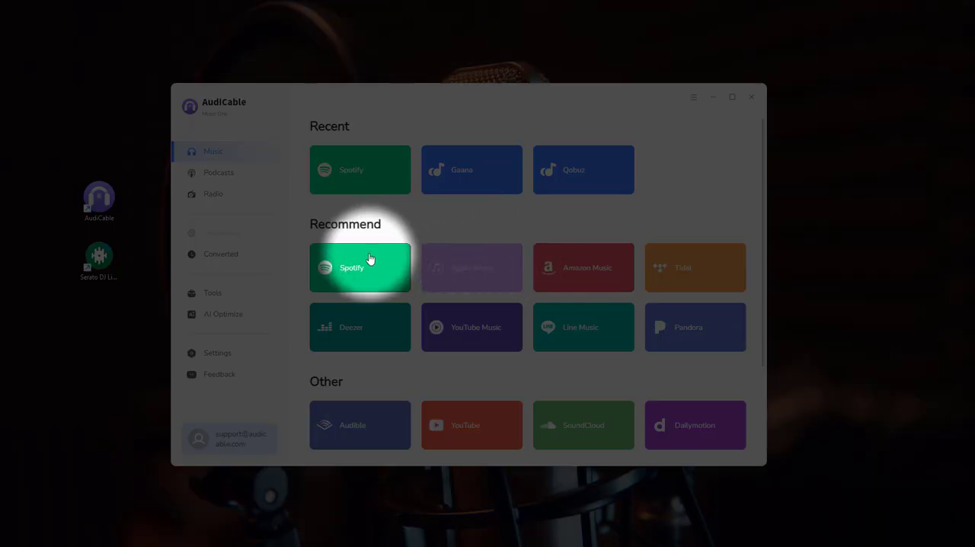
click(360, 268)
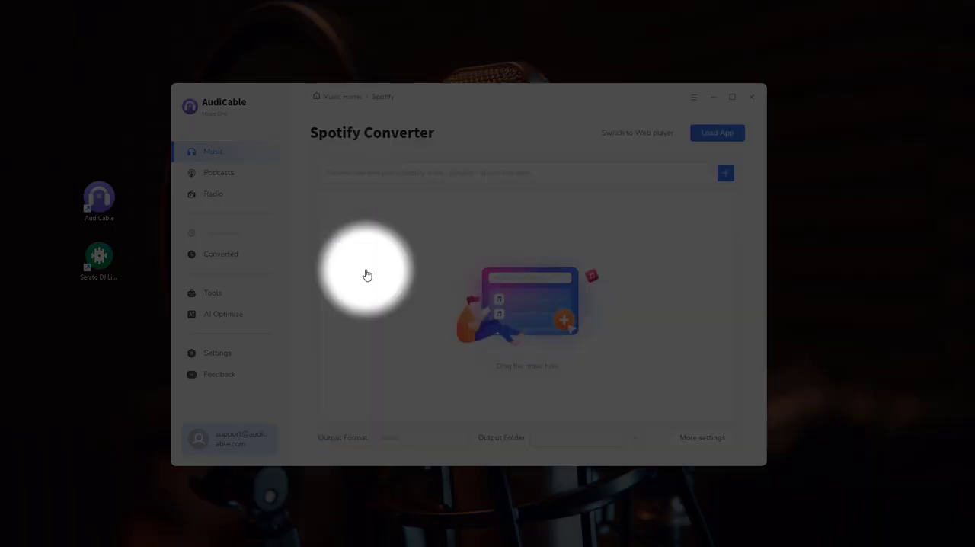
click(716, 132)
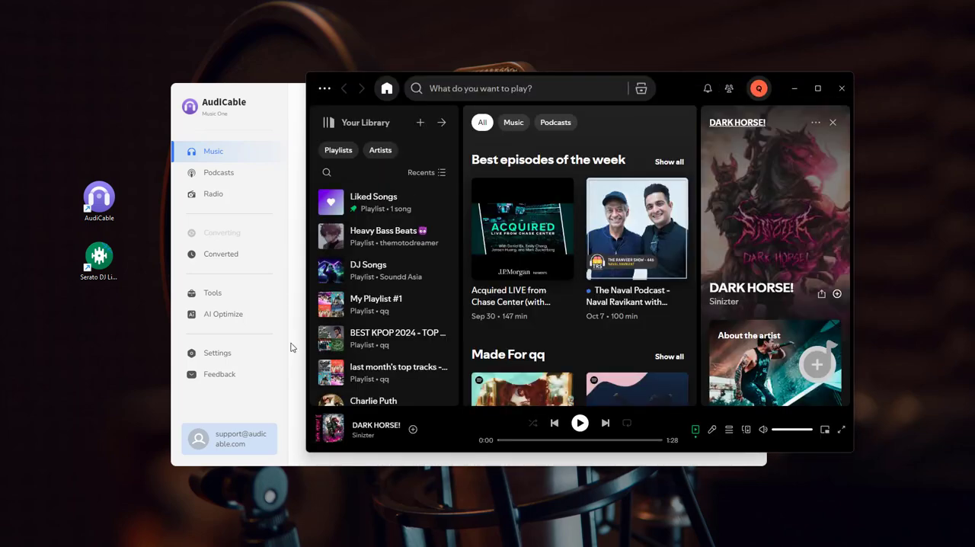
- Review Music Settings: MP3 at 256 kbps, saving to D:\AudiCable Music\Spotify
click(218, 353)
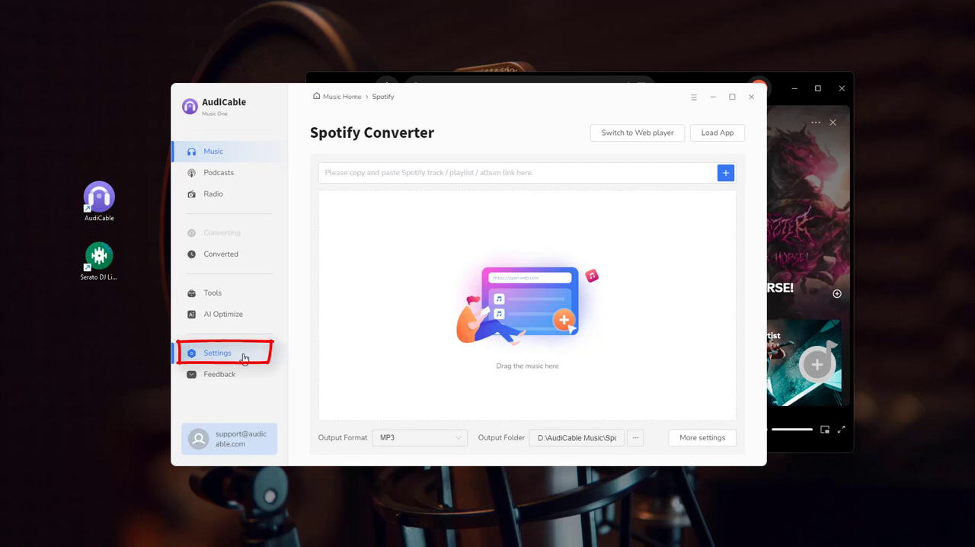
click(217, 353)
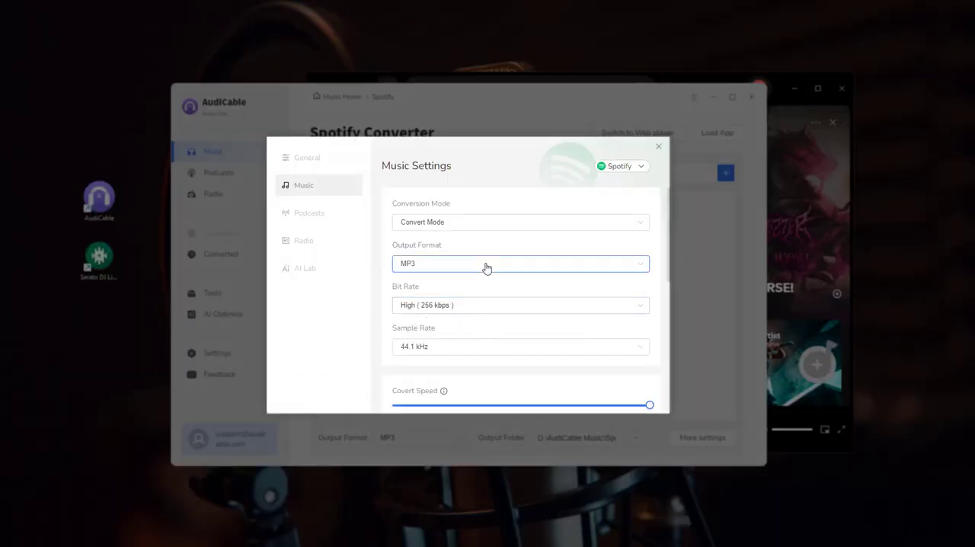
click(520, 264)
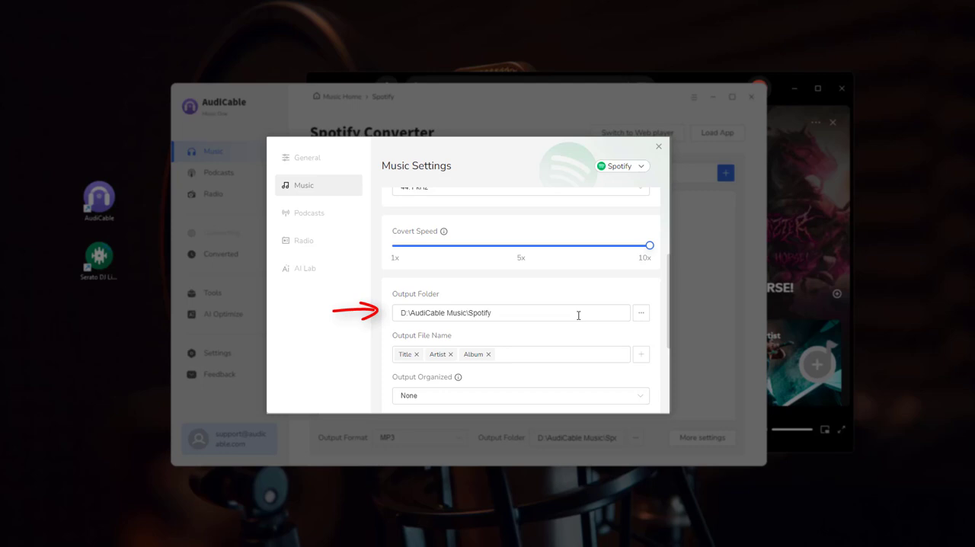
click(658, 146)
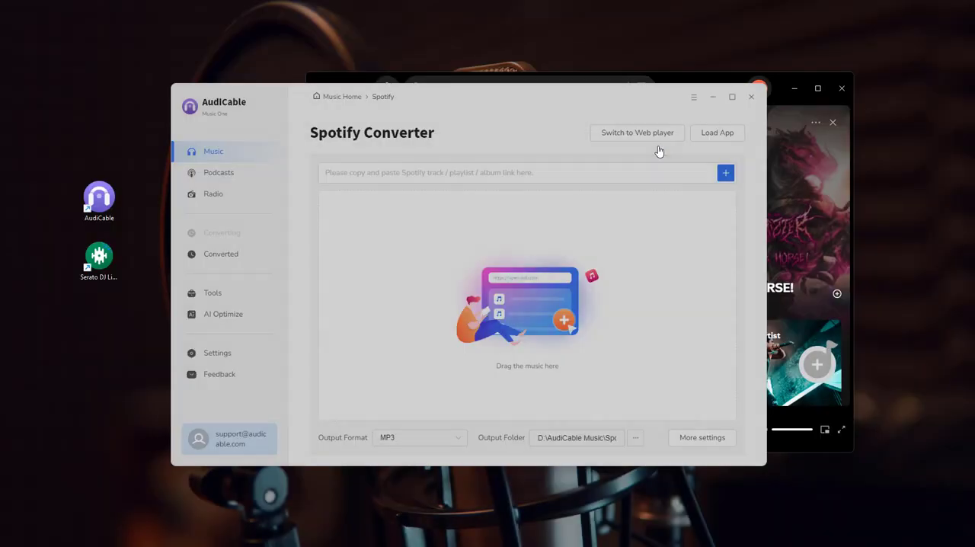
- Send Spotify's DJ Songs playlist to AudiCable and tick The Spectre and Magenta Riddim
click(637, 132)
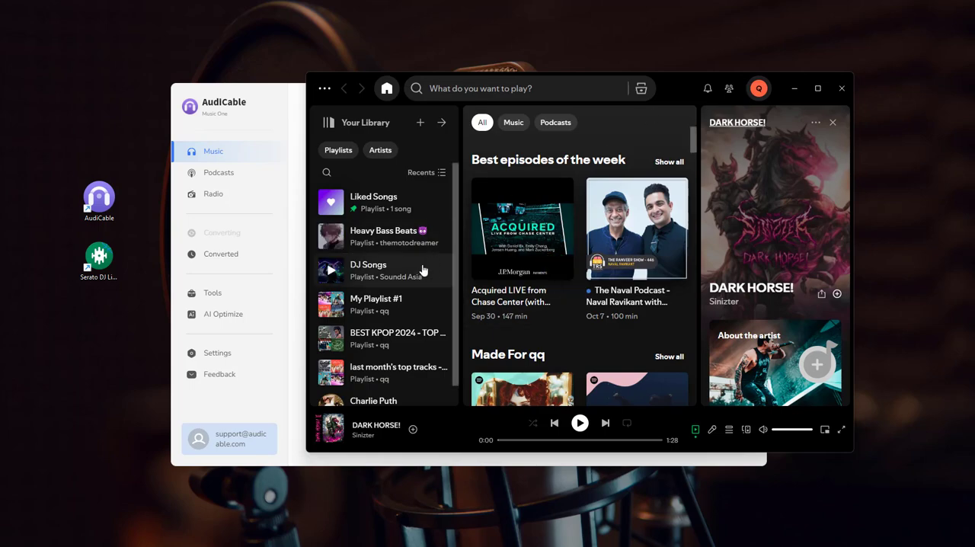
click(368, 271)
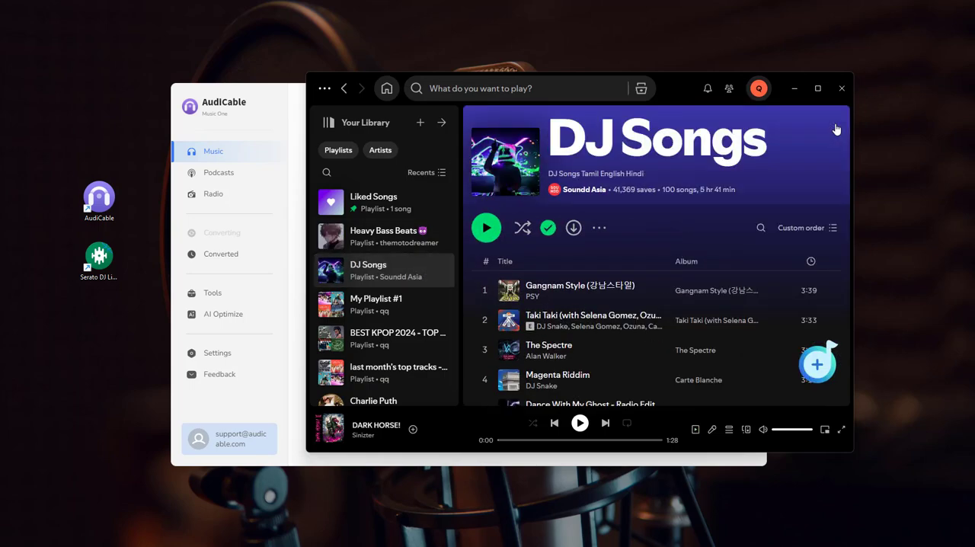
scroll(down, 3)
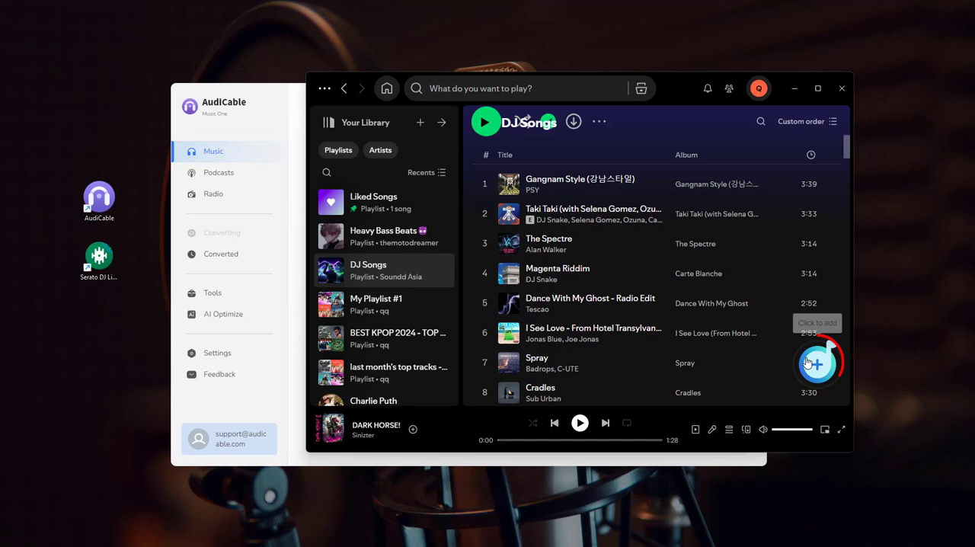
click(816, 363)
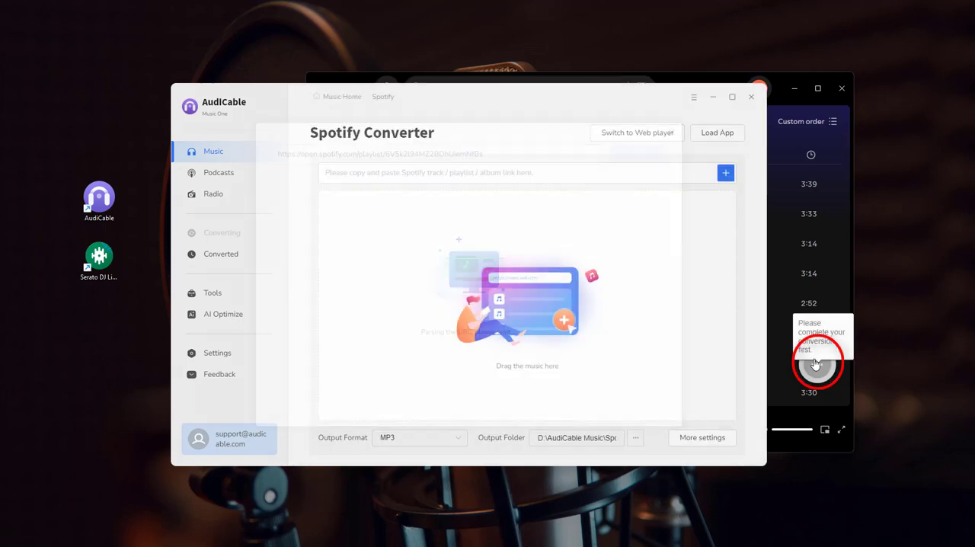
click(725, 172)
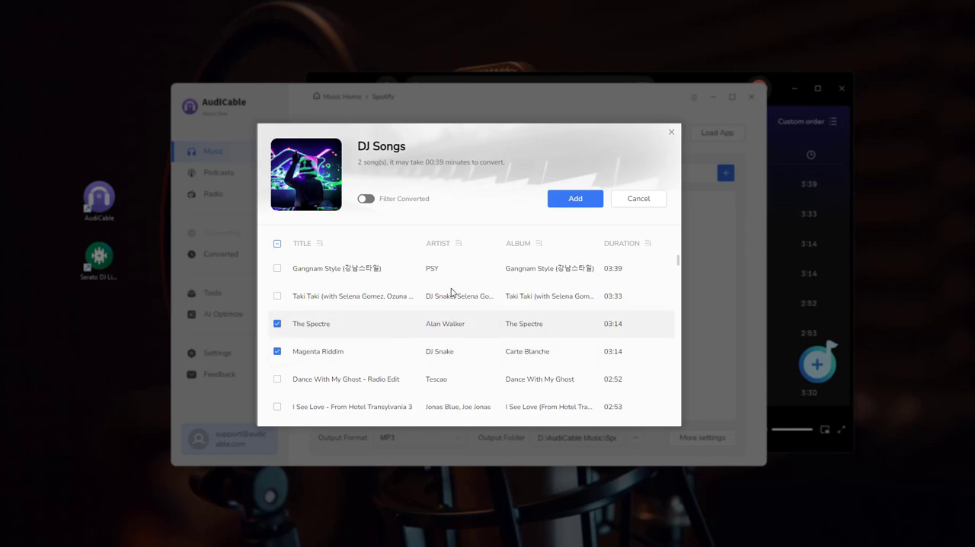
- Add The Spectre and Magenta Riddim to the list and convert until 2 files downloaded
click(574, 198)
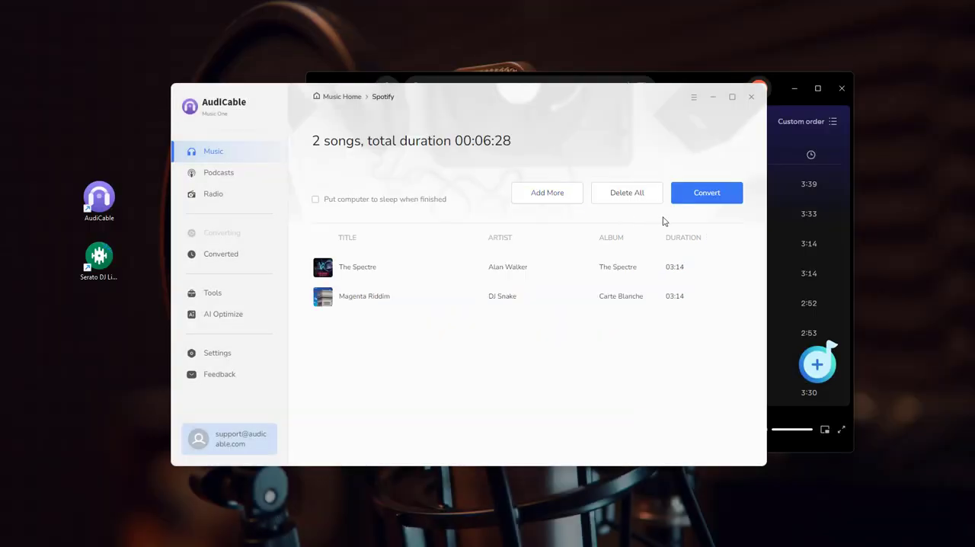
click(707, 192)
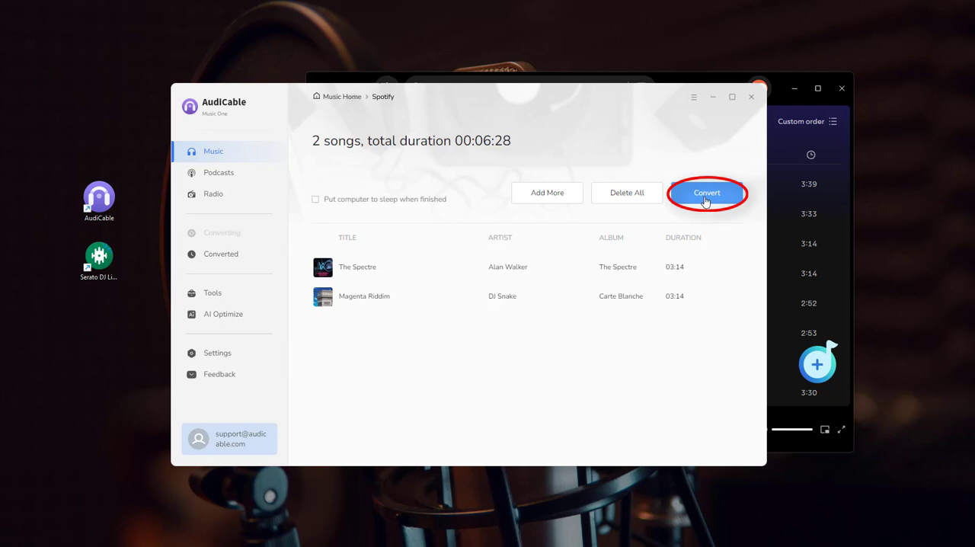
click(706, 192)
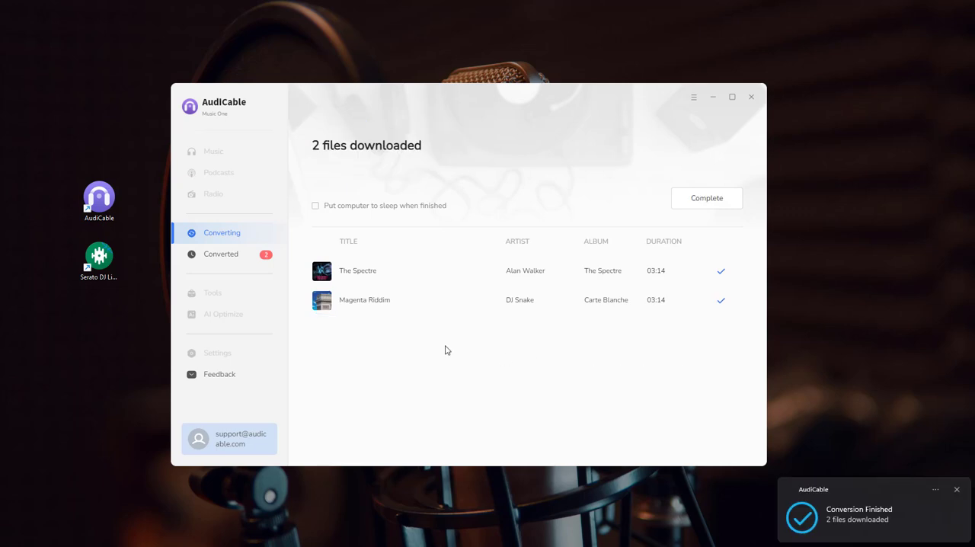
- Show the converted Magenta Riddim MP3 in Explorer, then close the Explorer window
click(221, 253)
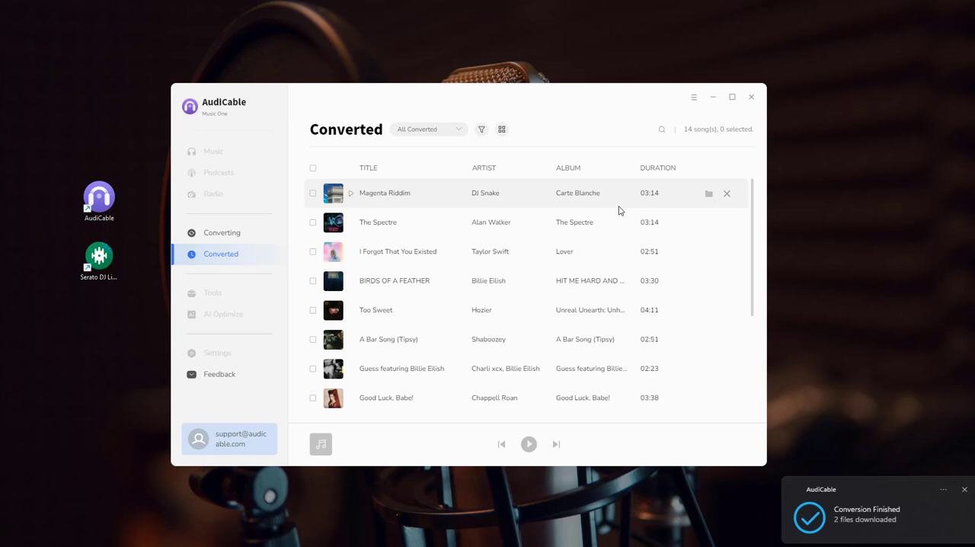
mouse_move(709, 194)
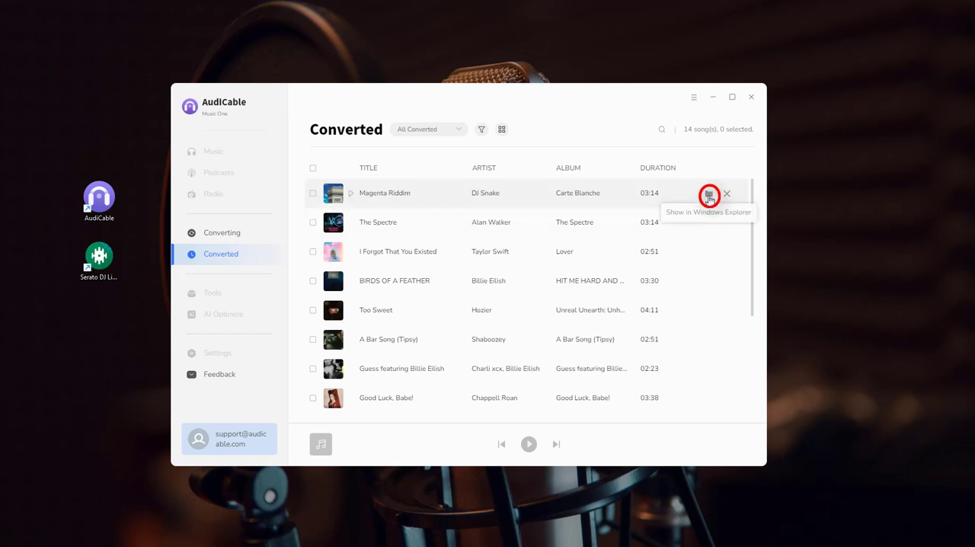
click(709, 194)
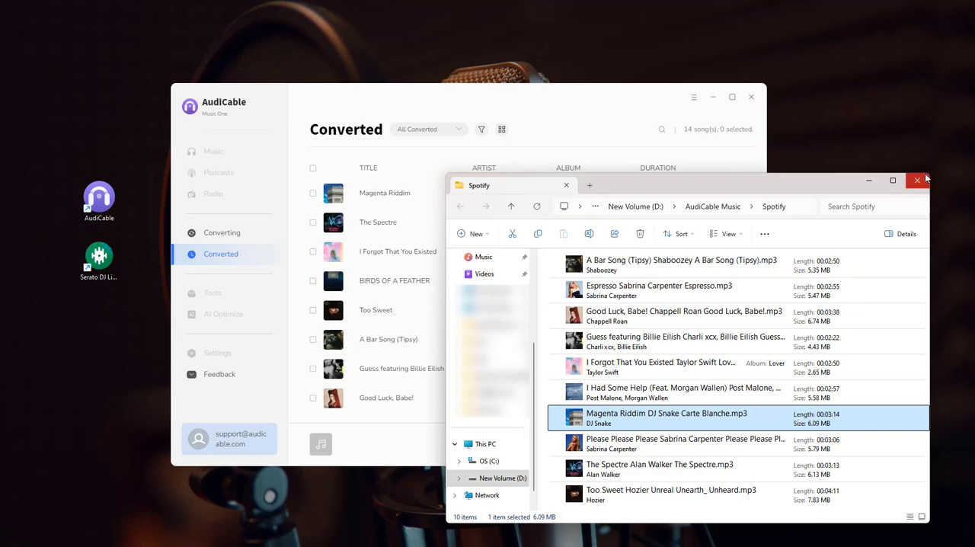
click(917, 181)
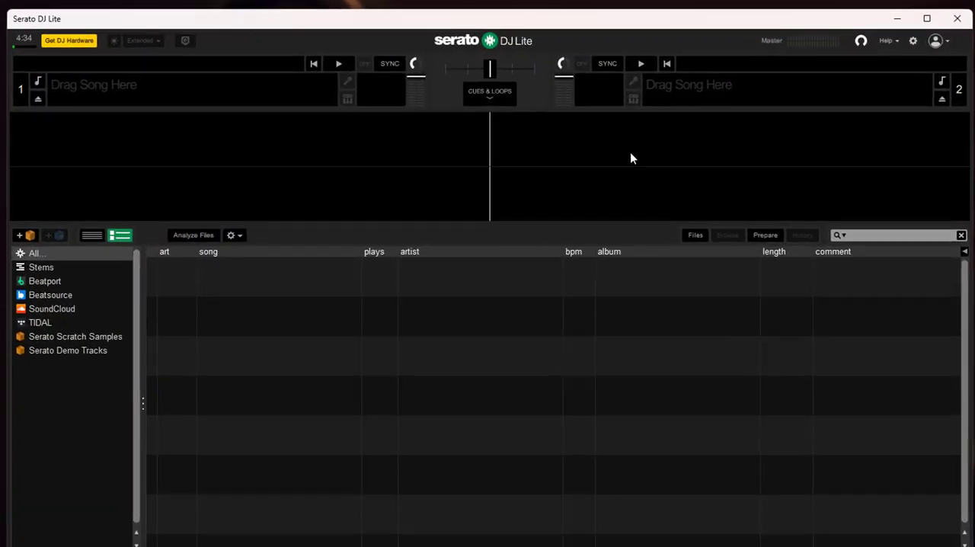
- Load Espresso from D:\AudiCable Music\Spotify onto deck 1 and import that folder as a crate
click(694, 234)
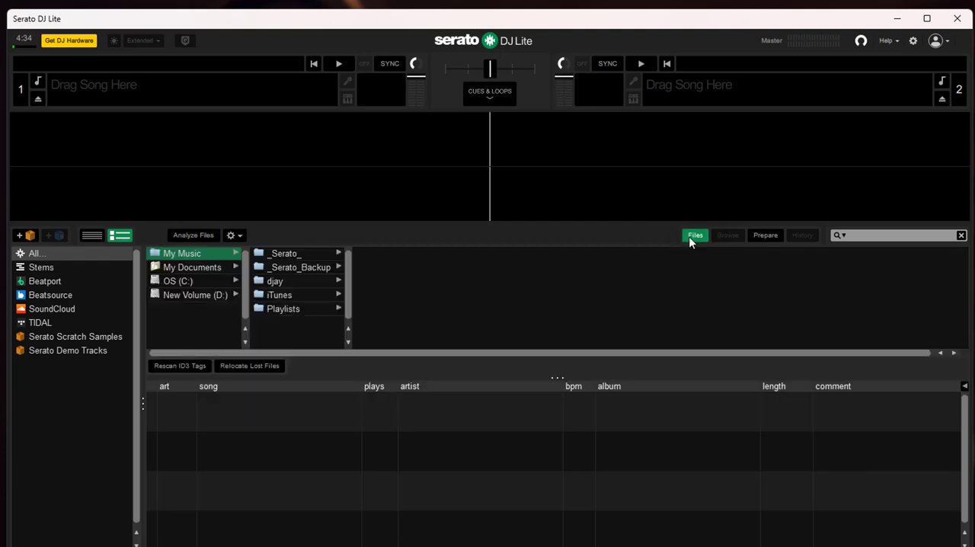
click(194, 295)
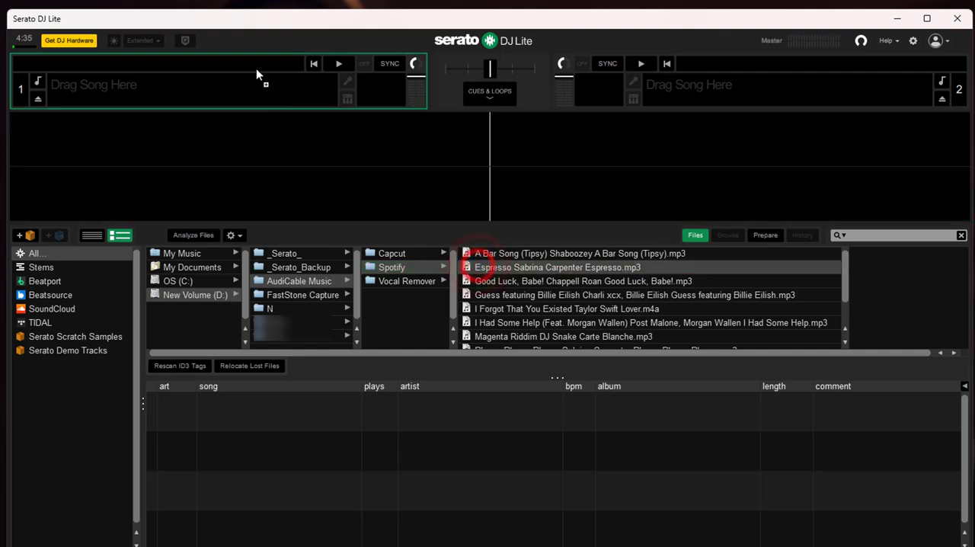
double_click(557, 266)
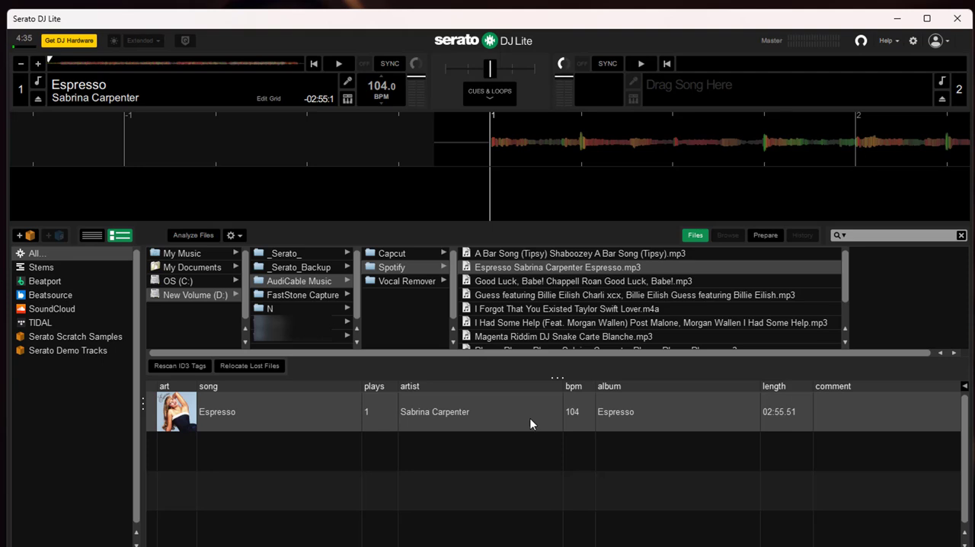
click(391, 267)
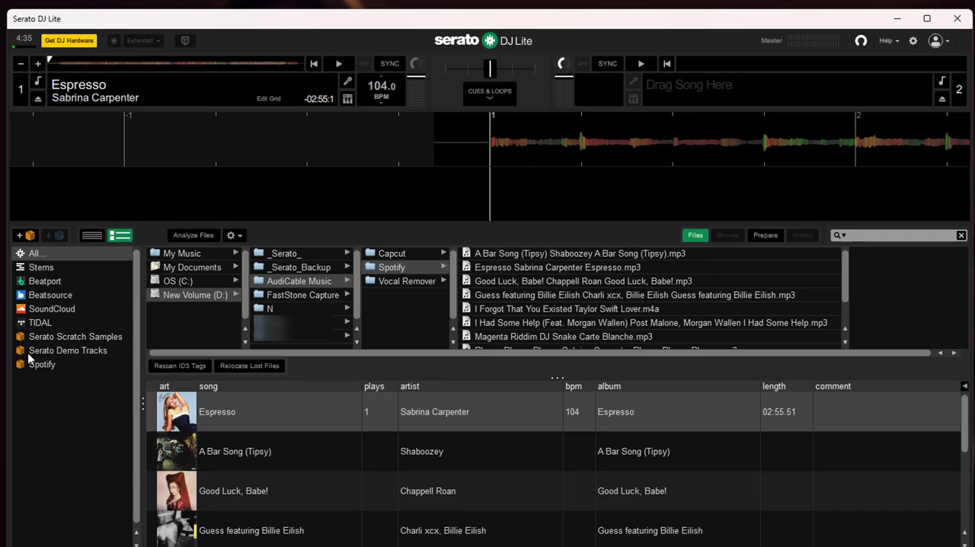
click(42, 364)
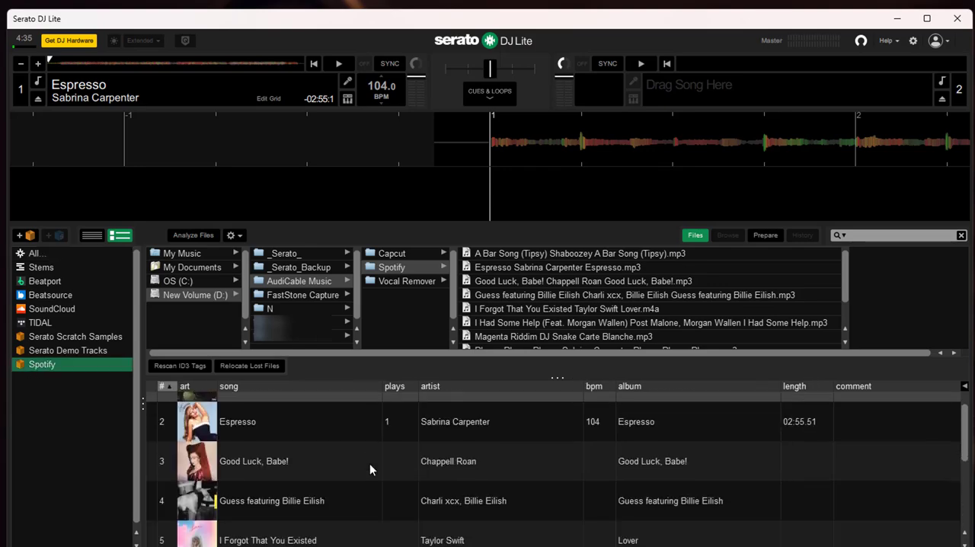